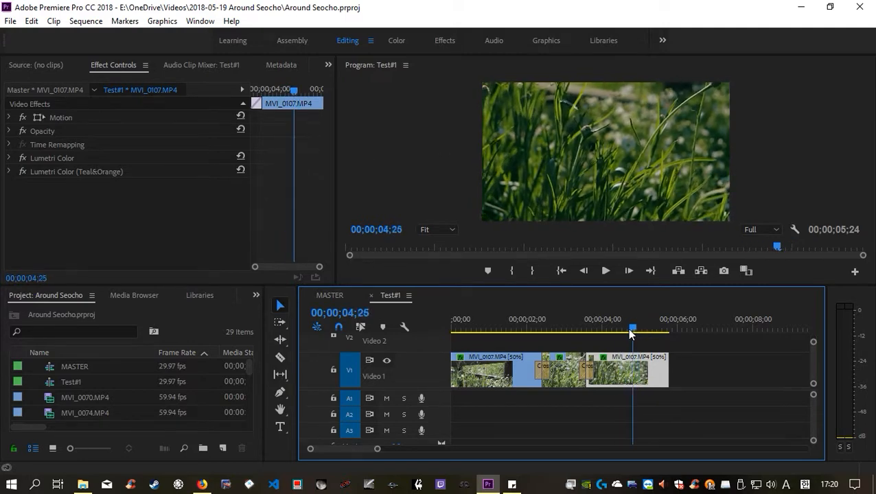
Scrub backward through the last clip toward the clip join.
{"action": "left_click_drag", "start_coordinate": [631, 330], "coordinate": [610, 330]}
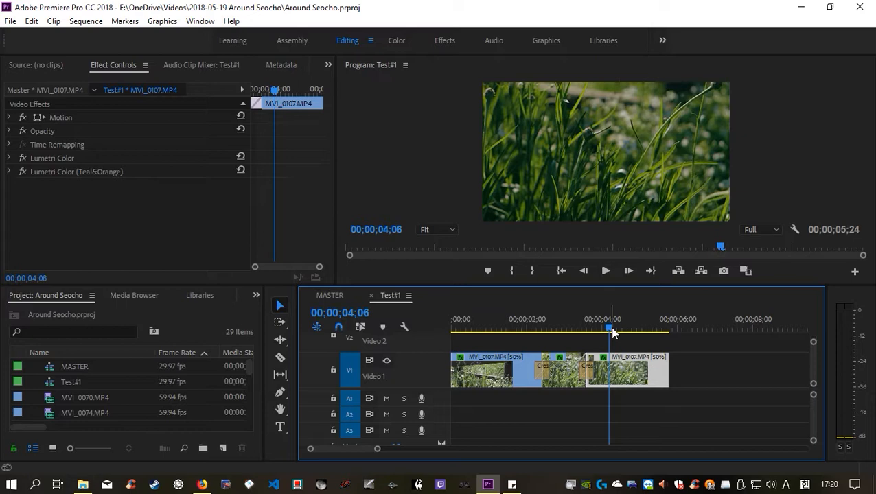
{"action": "left_click_drag", "start_coordinate": [611, 328], "coordinate": [587, 329]}
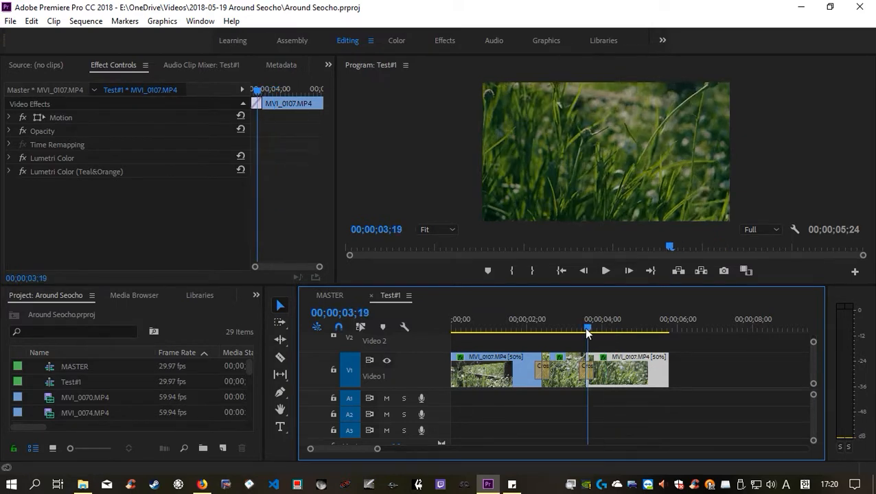
{"action": "left_click", "coordinate": [602, 328]}
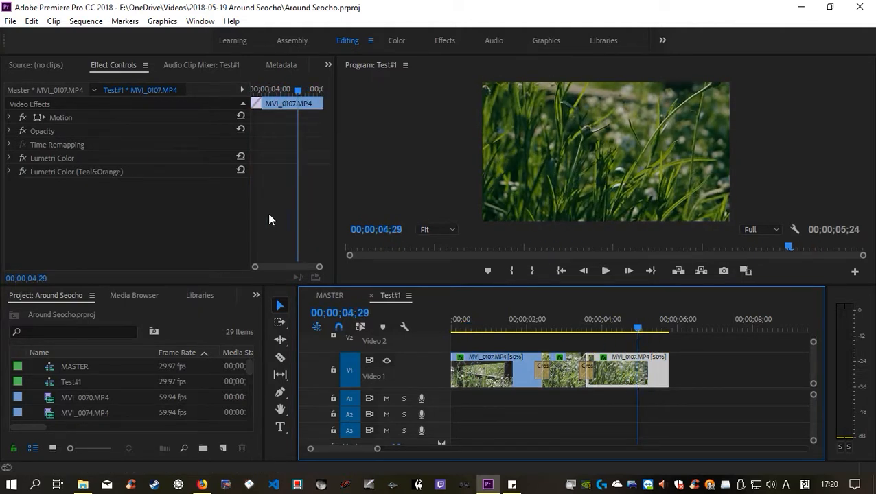
In Timeline preferences, uncheck 'At playback end, return to beginning when restarting playback' and confirm with OK.
{"action": "left_click", "coordinate": [31, 21]}
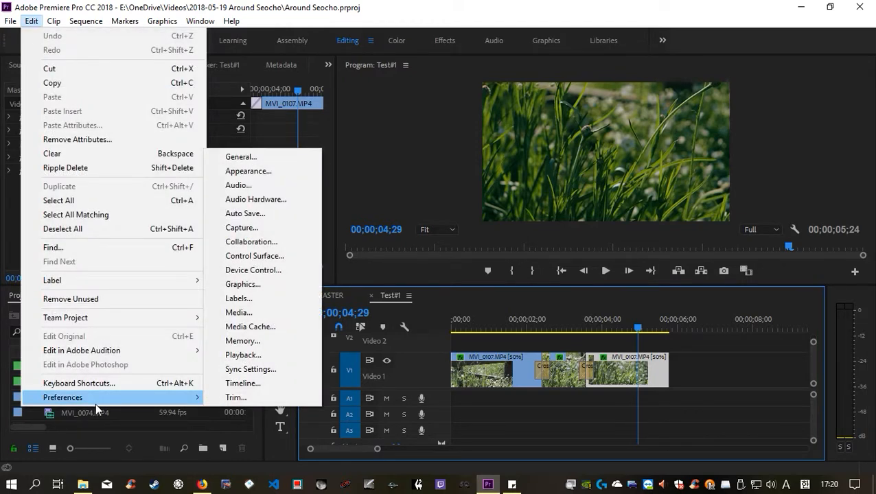
{"action": "mouse_move", "coordinate": [243, 383]}
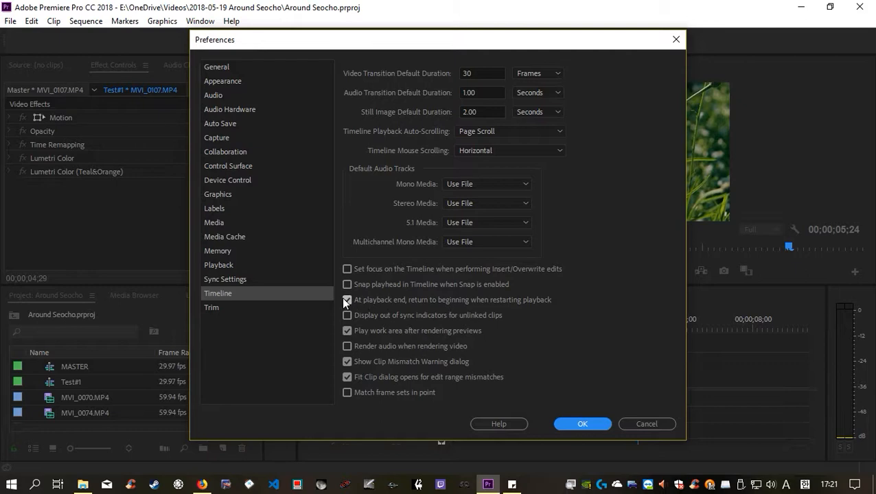
{"action": "left_click", "coordinate": [346, 300]}
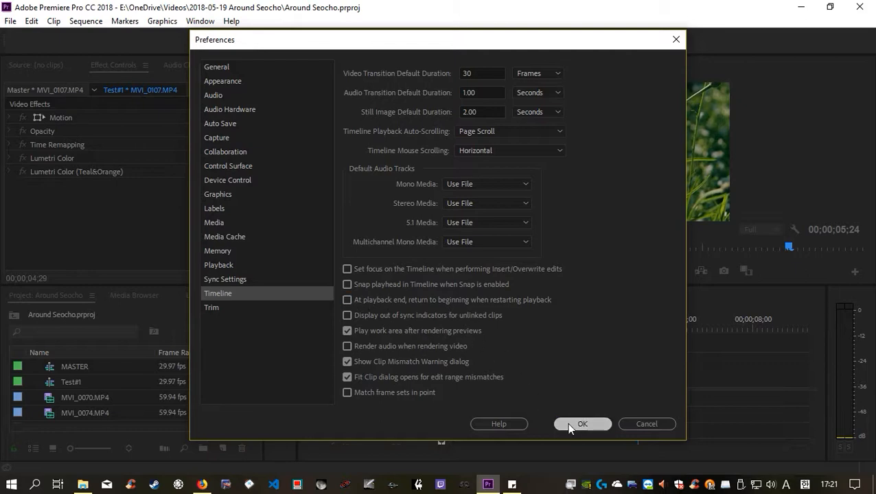
{"action": "left_click", "coordinate": [582, 424]}
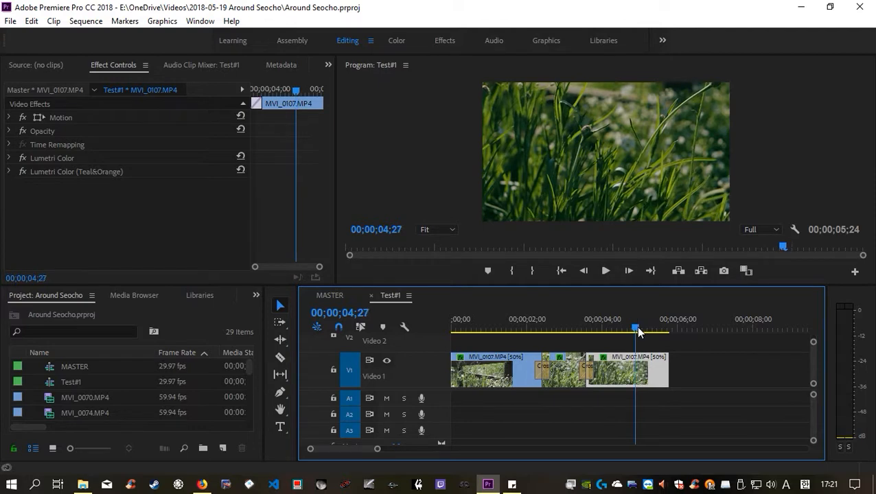